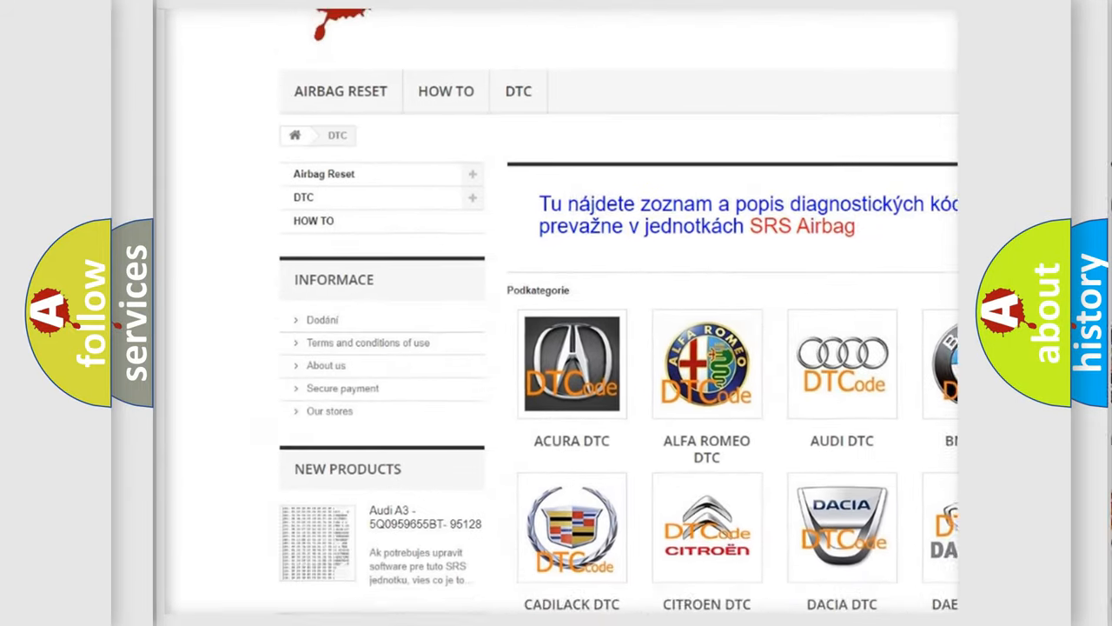
pyautogui.scroll(-3)
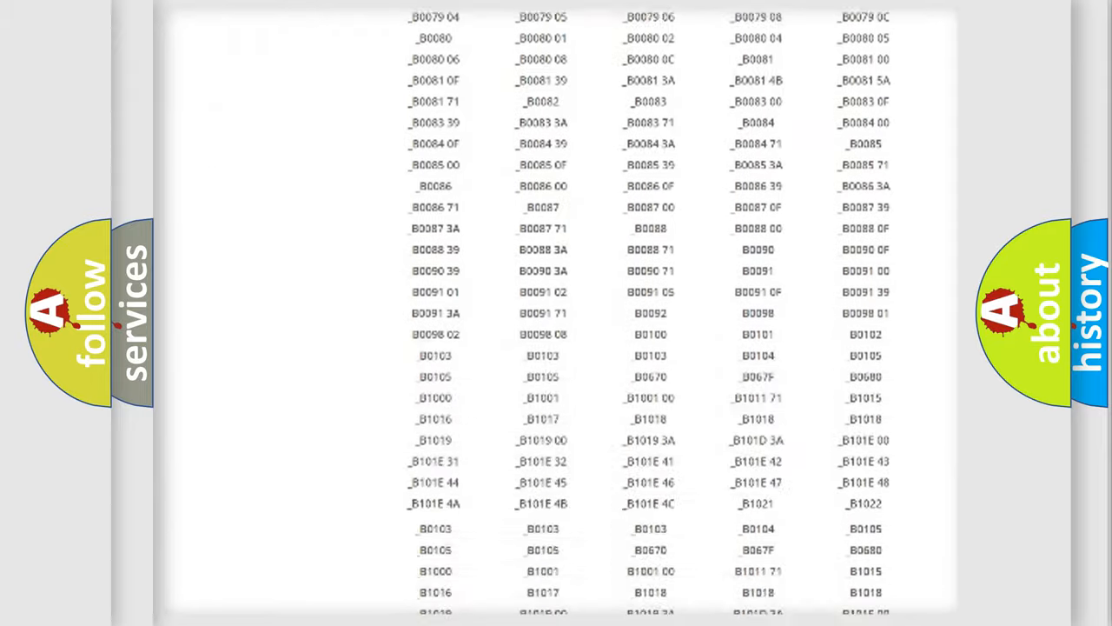
pyautogui.scroll(3)
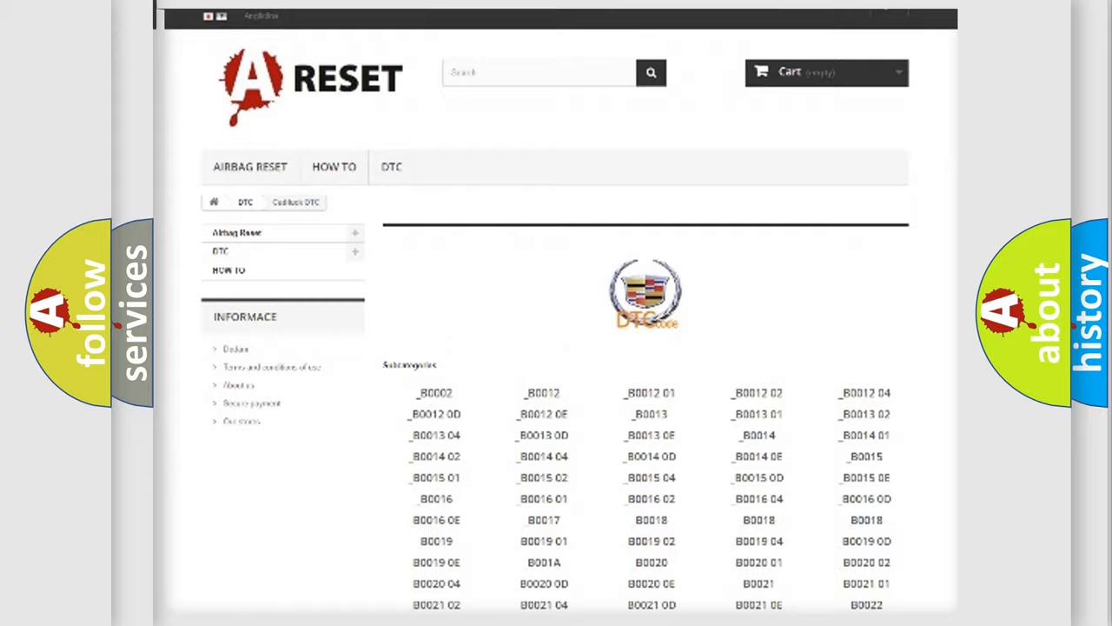